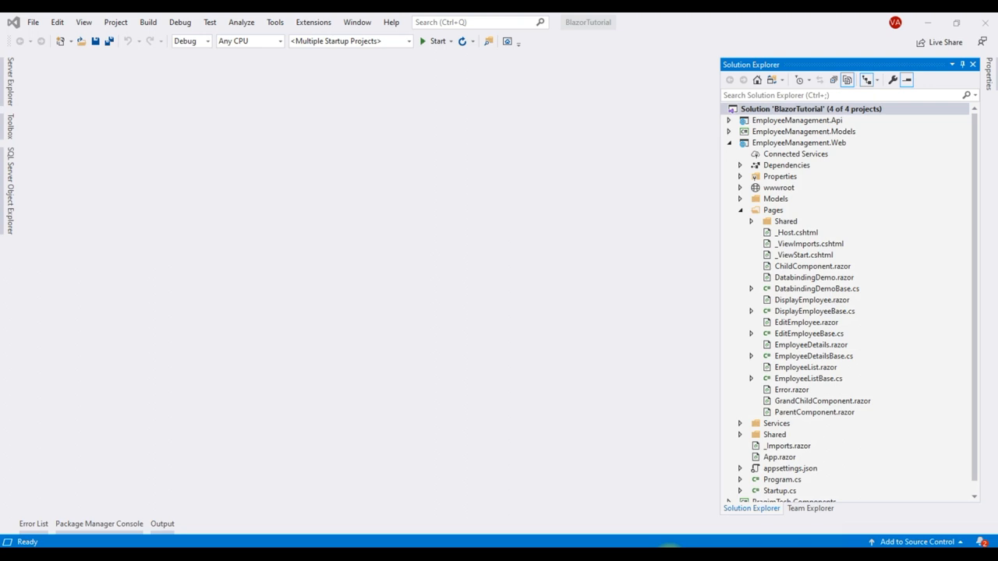
# Select the EmployeeManagement.Web project and bring up its right-click actions
pyautogui.click(811, 109)
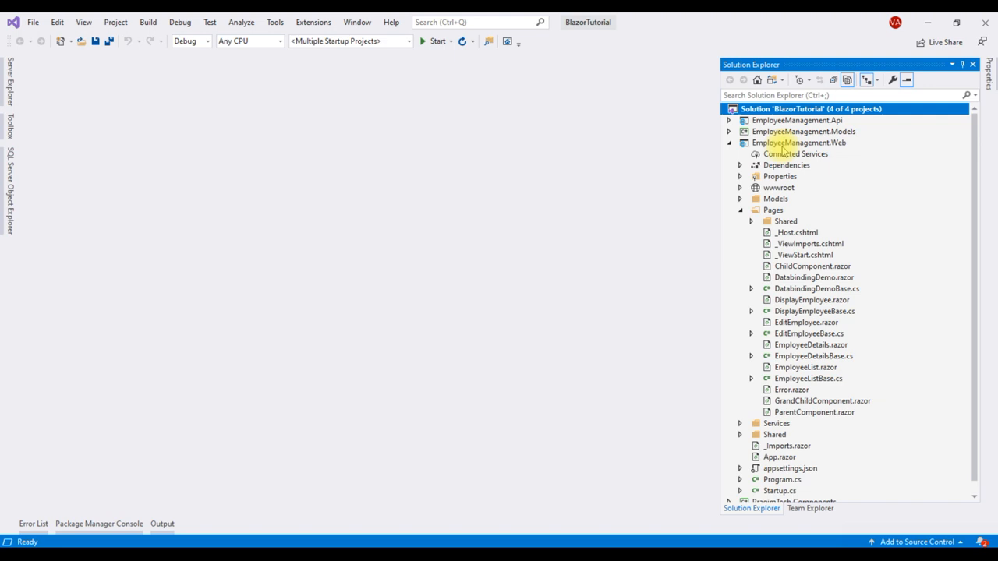
pyautogui.rightClick(799, 143)
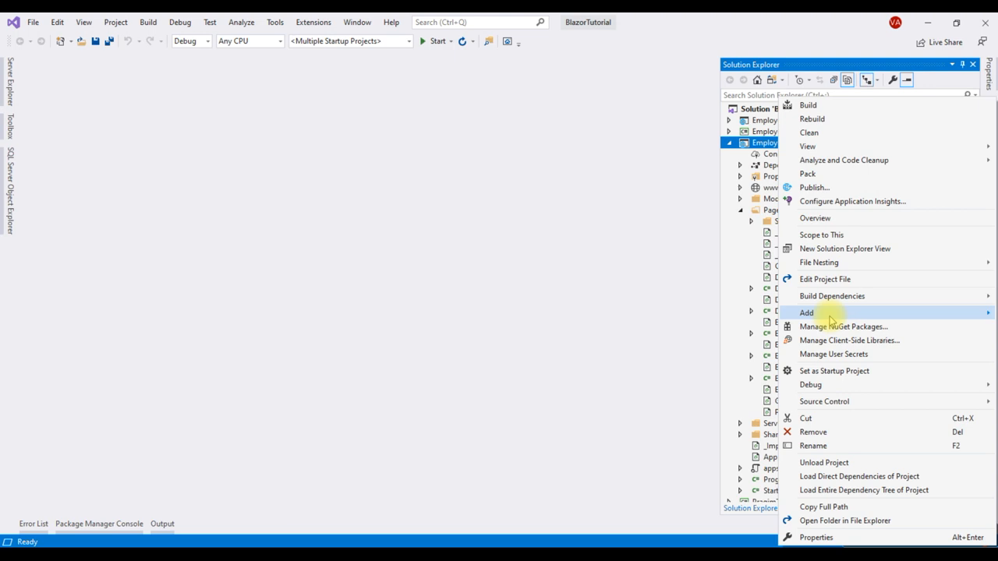
# Start a New Scaffolded Item on the web project and choose the Identity scaffolder
pyautogui.click(806, 311)
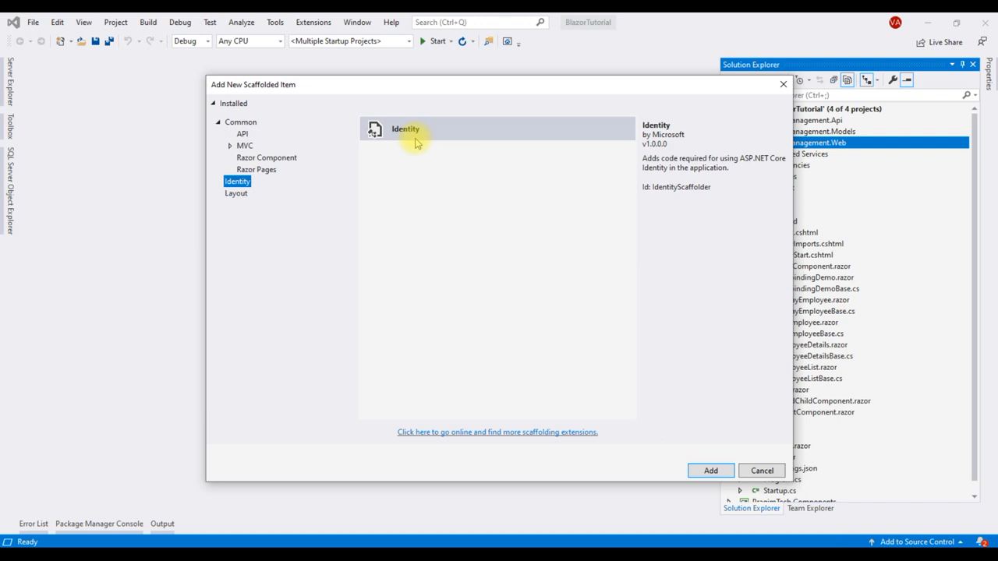
pyautogui.click(709, 470)
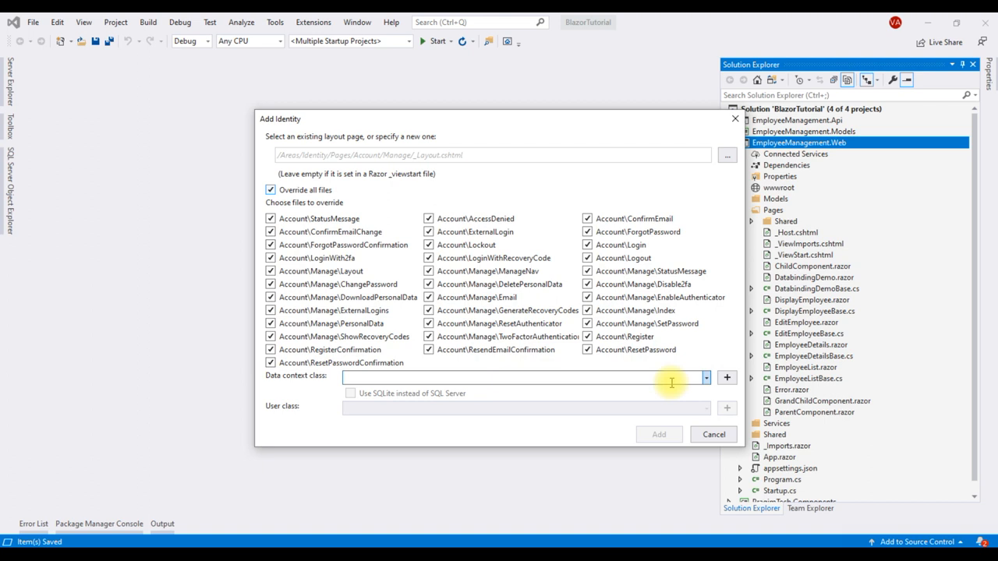
# Create and confirm a new EmployeeManagementWebContext data context for Identity
pyautogui.click(727, 377)
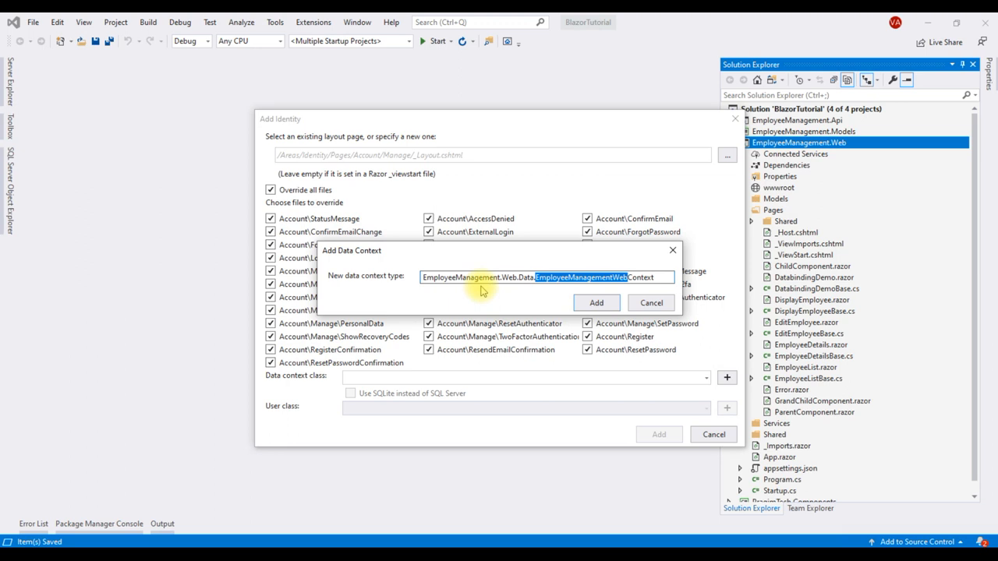
pyautogui.click(596, 302)
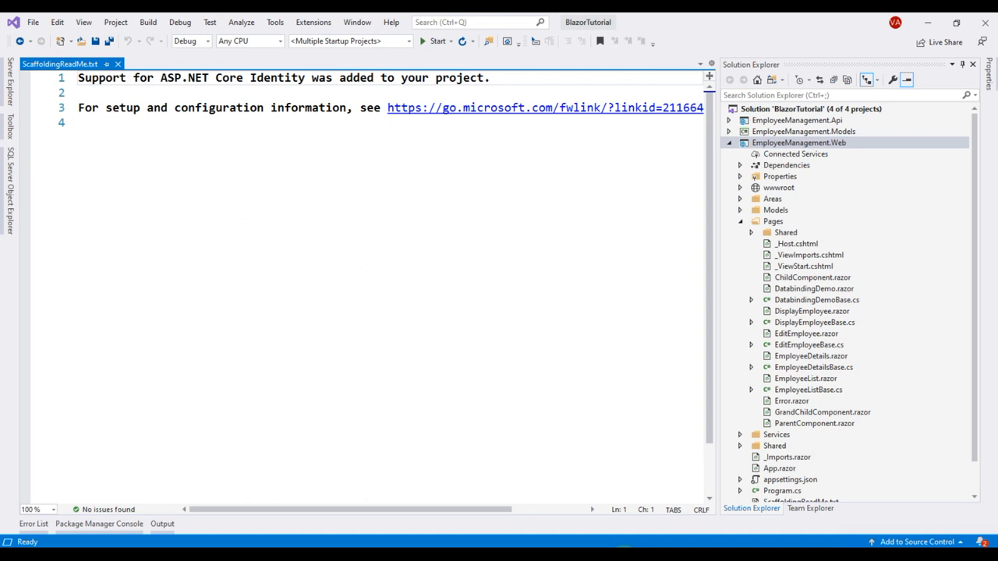
# Expand the generated Areas and Identity folders to show the scaffolded Account pages
pyautogui.click(739, 198)
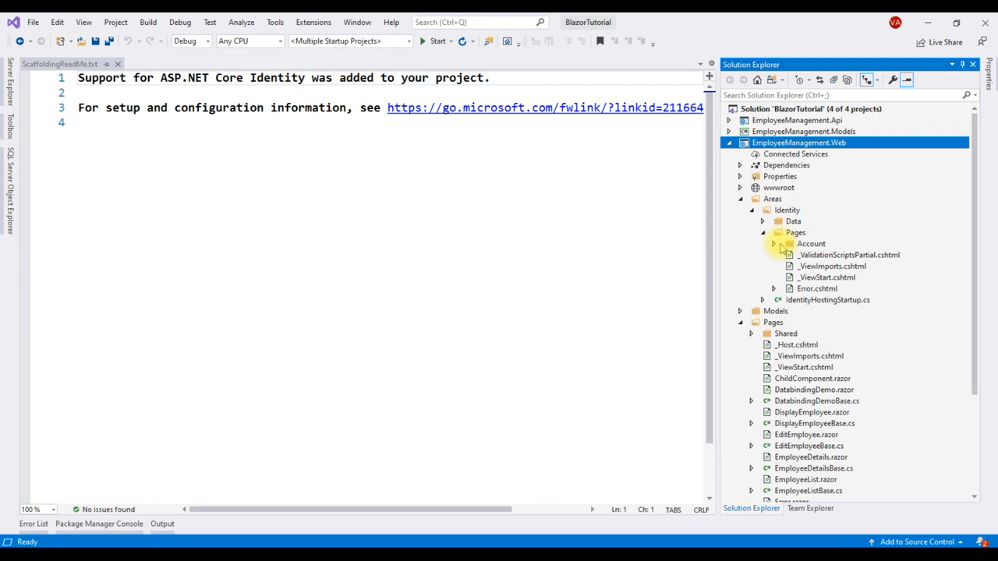
pyautogui.click(773, 244)
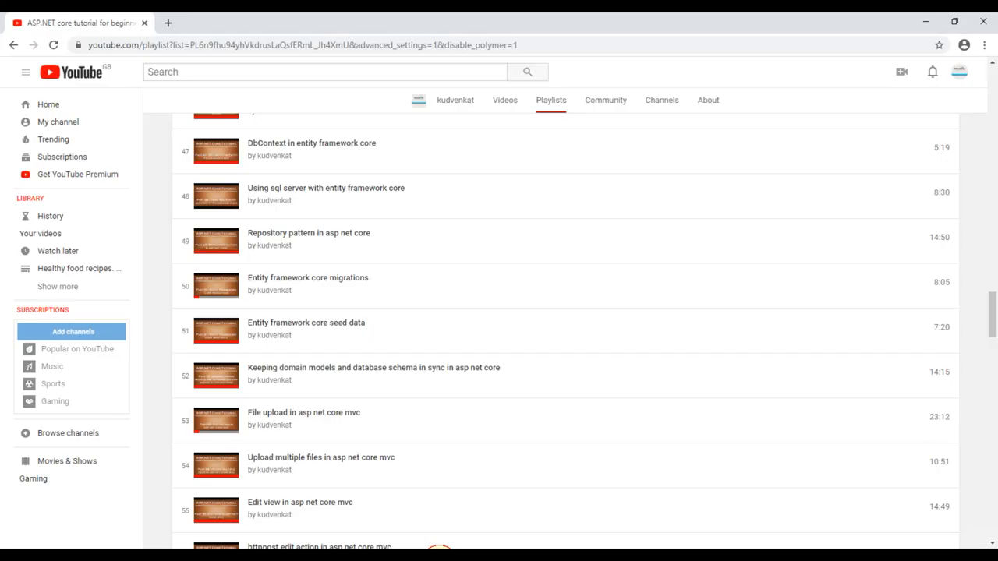
pyautogui.moveTo(596, 362)
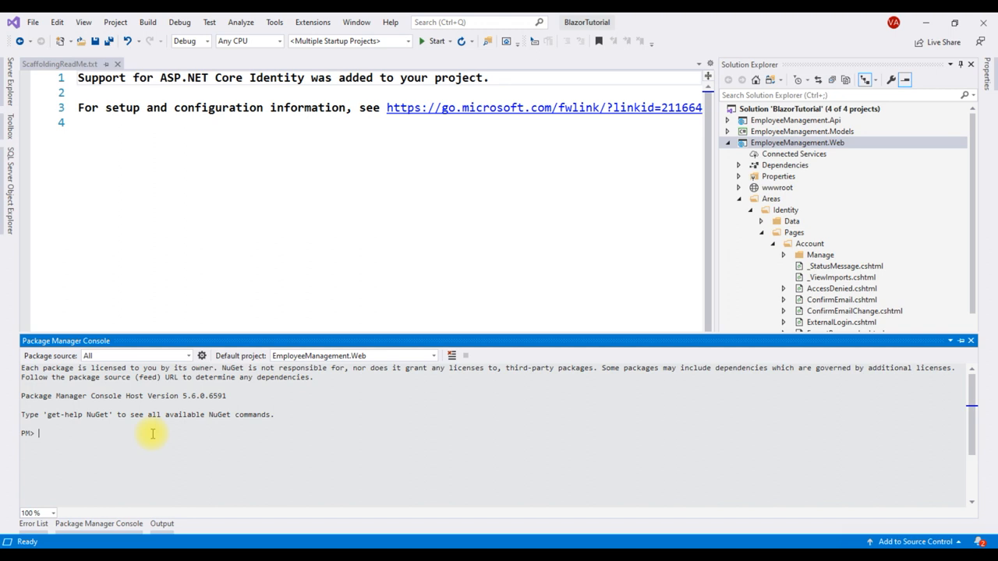
# Run Add-Migration AddIdentitySupport in the Package Manager Console
pyautogui.write('Add-Migration')
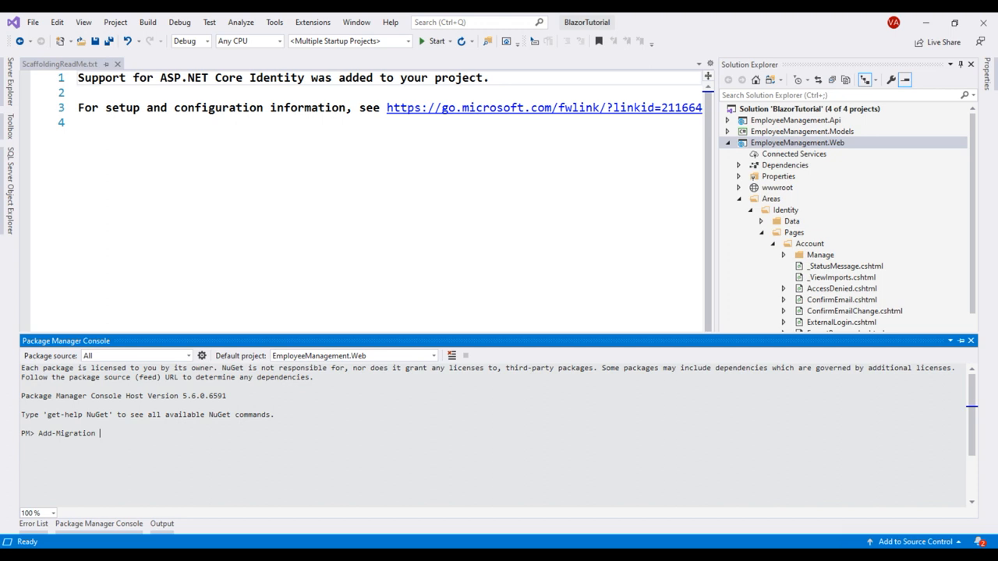
pyautogui.write('AddIdenitySu')
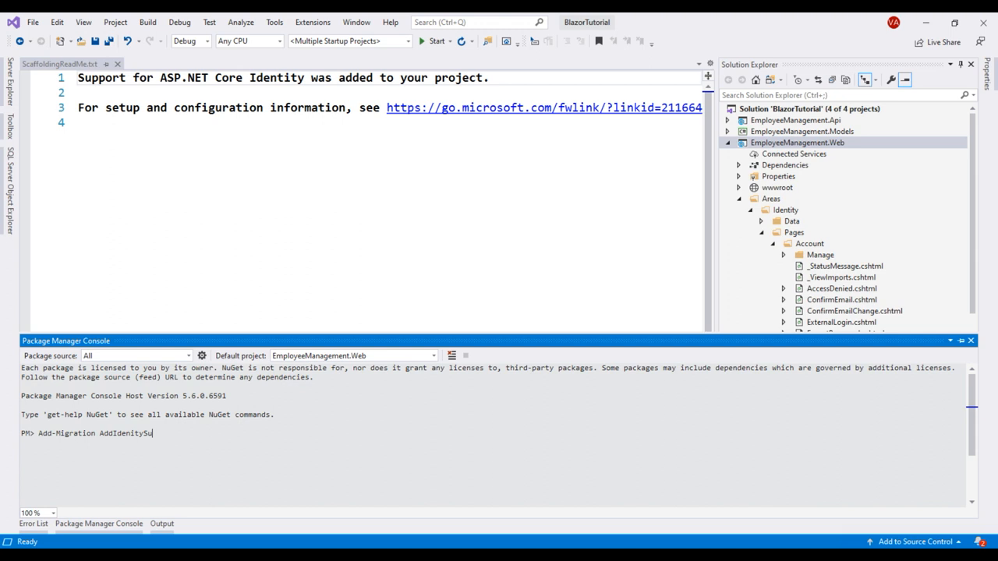
pyautogui.press('Return')
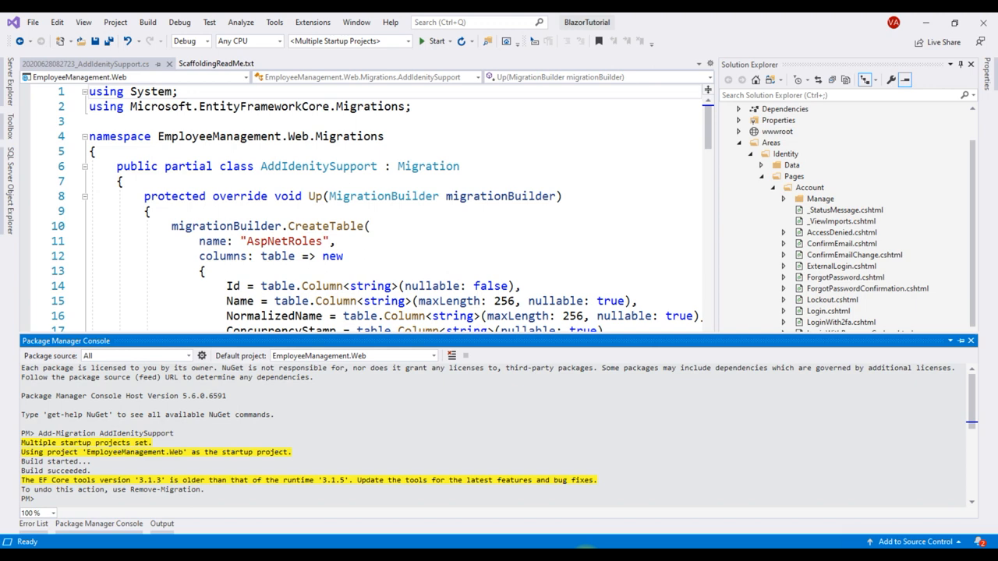
# Run Update-Database, then bring up SQL Server Object Explorer
pyautogui.write('Update-Database')
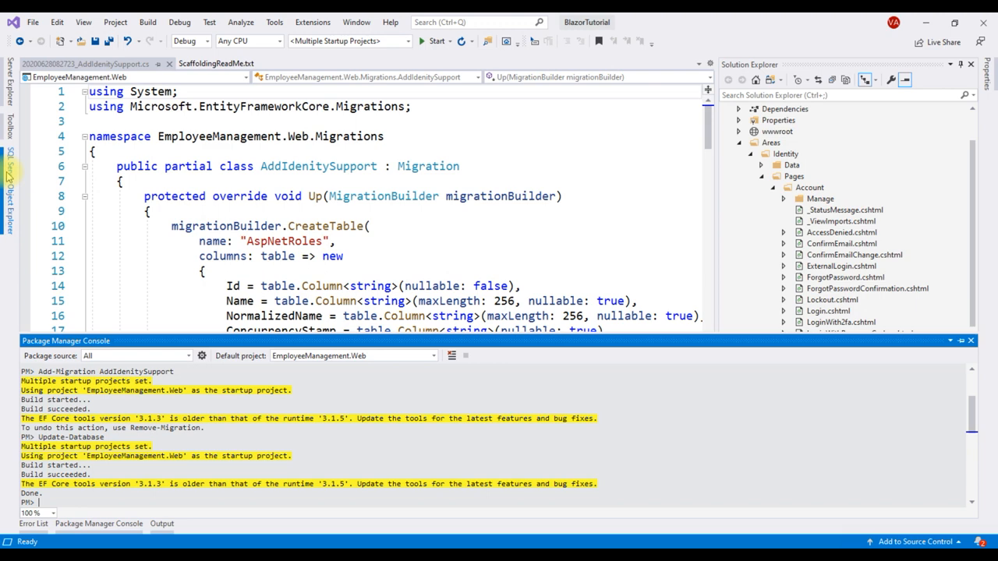
pyautogui.click(10, 164)
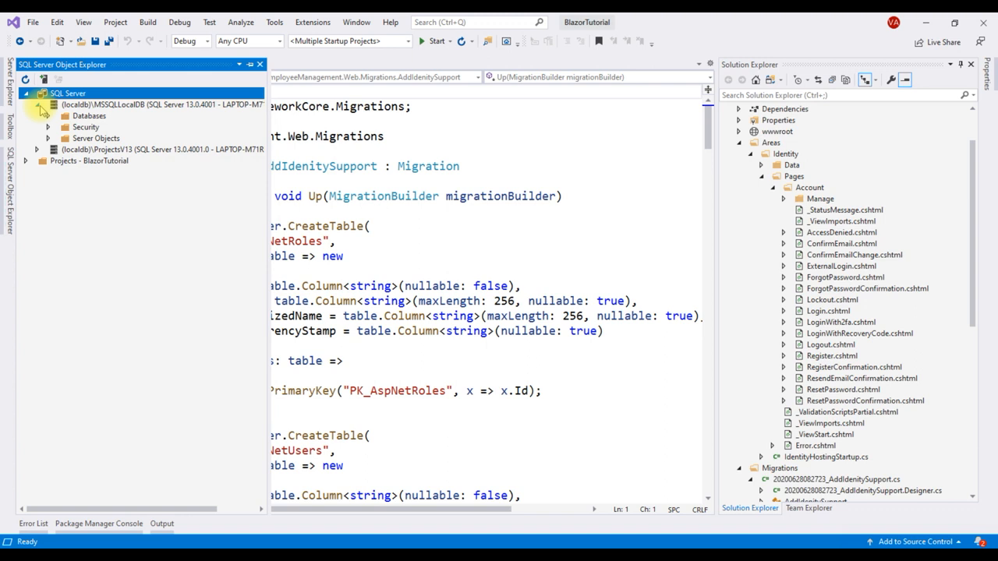
# Expand the (localdb)\MSSQLLocalDB server to show its databases
pyautogui.click(59, 116)
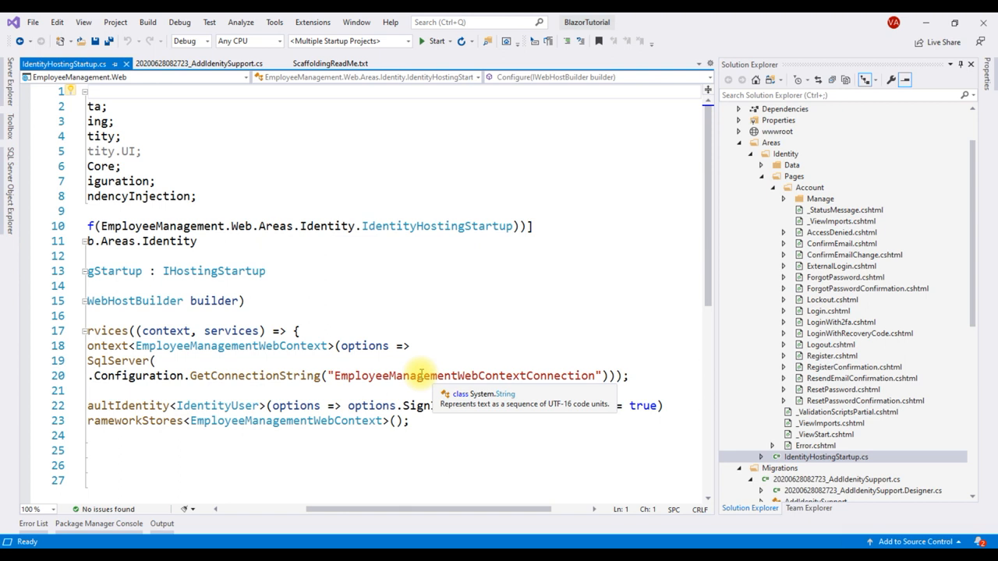
# Select the EmployeeManagementWebContextConnection name and view its definition in appsettings.json
pyautogui.doubleClick(465, 374)
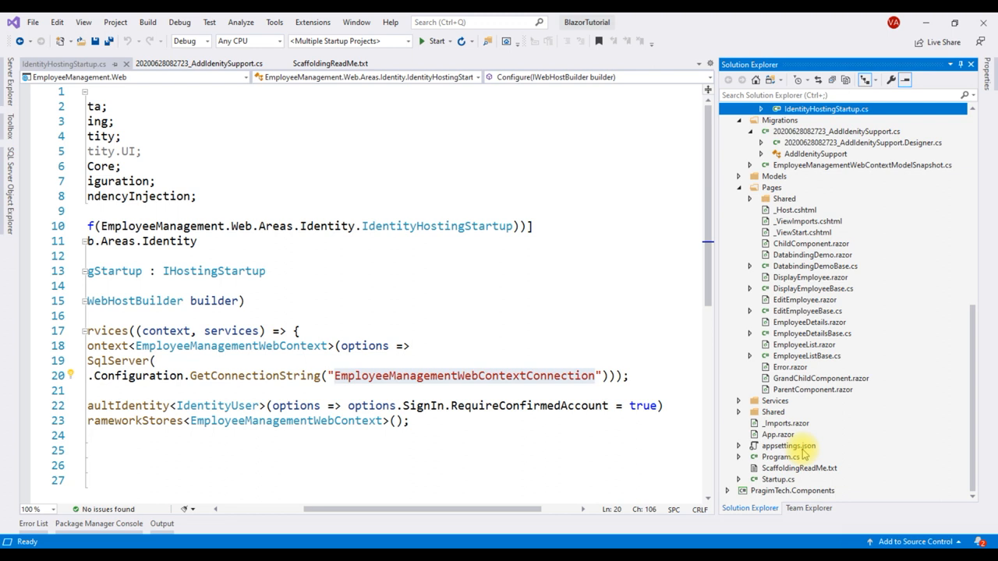
pyautogui.doubleClick(786, 446)
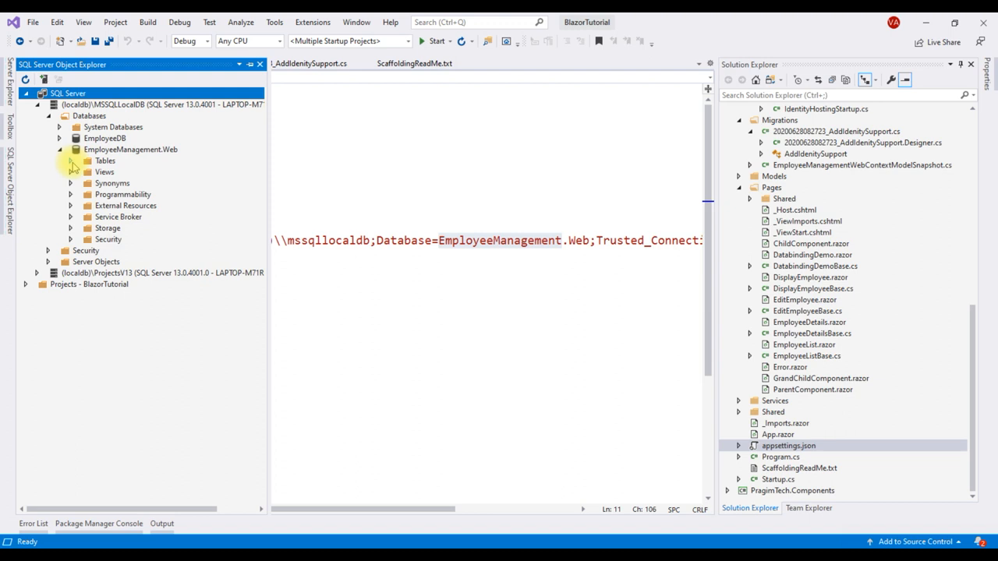
# Expand the EmployeeManagement.Web database's Tables to list AspNetUsers, AspNetRoles and other Identity tables
pyautogui.click(72, 160)
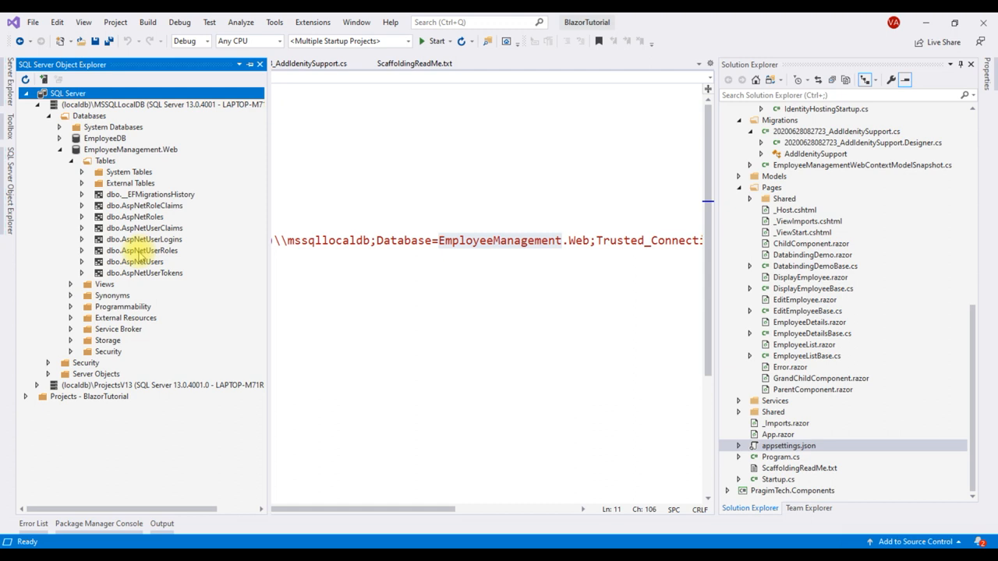